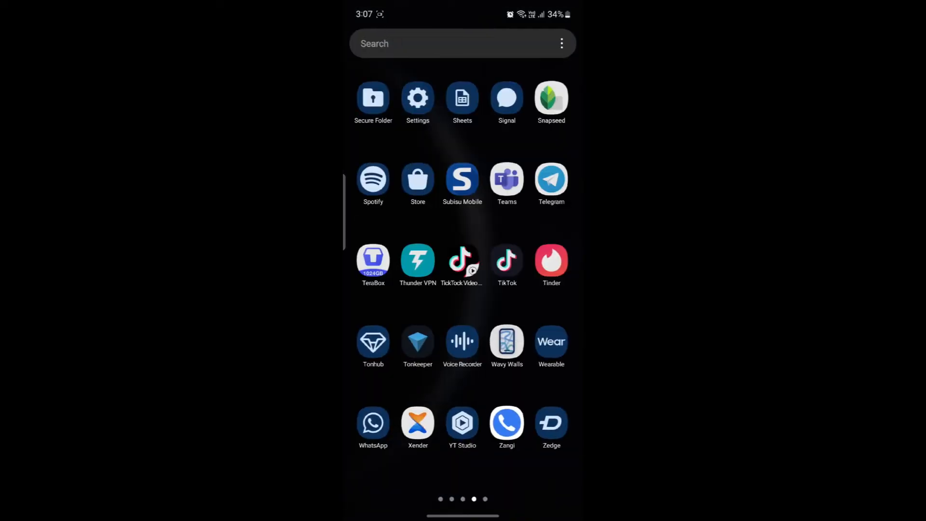
Step: Launch Signal and reach its Appearance settings via the profile avatar
left_click(506, 96)
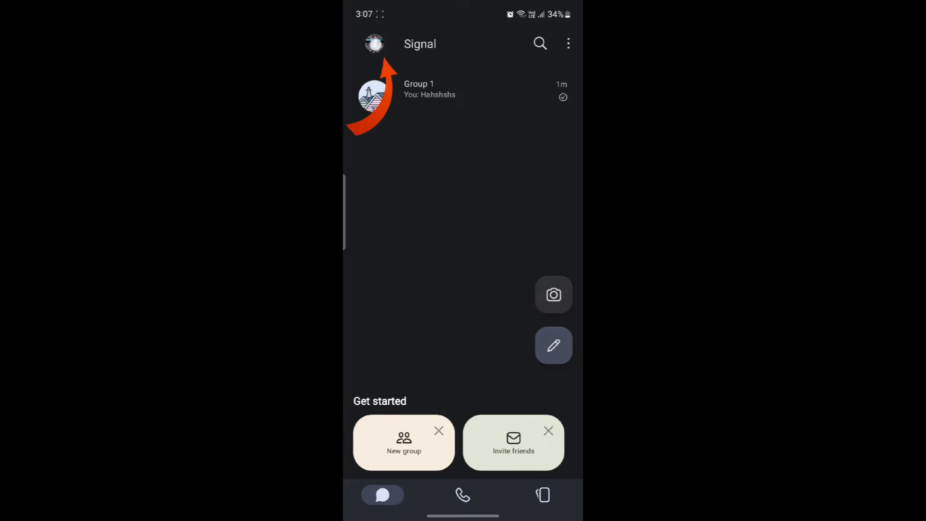
left_click(374, 43)
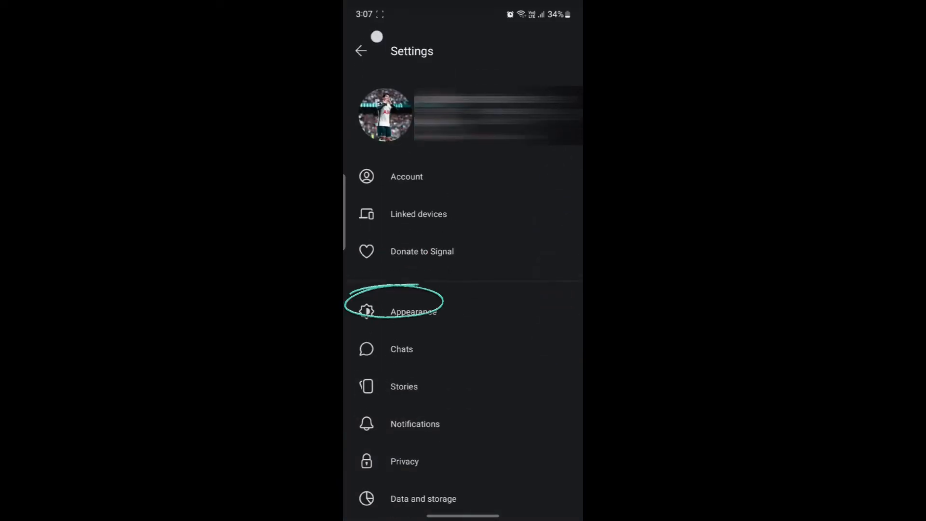
left_click(413, 311)
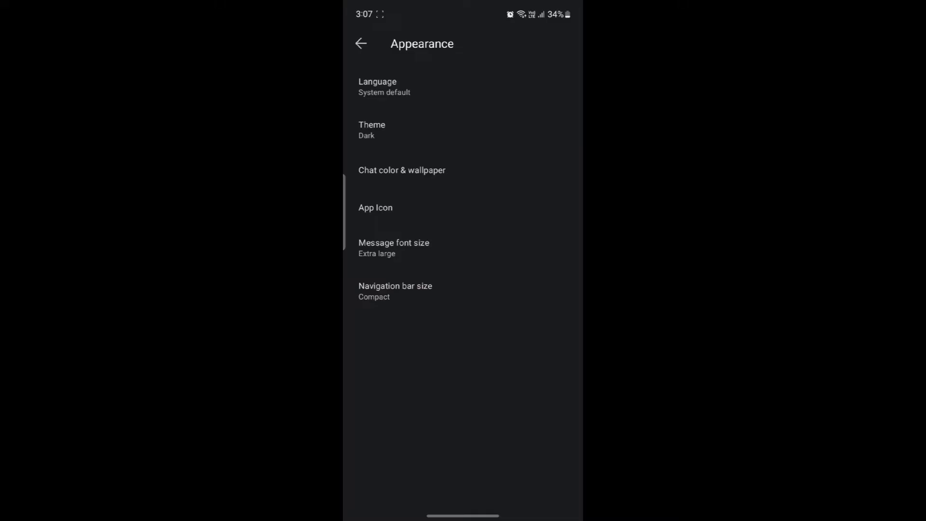
Step: Preview the Normal and Compact navigation bar sizes, keeping Compact
left_click(395, 290)
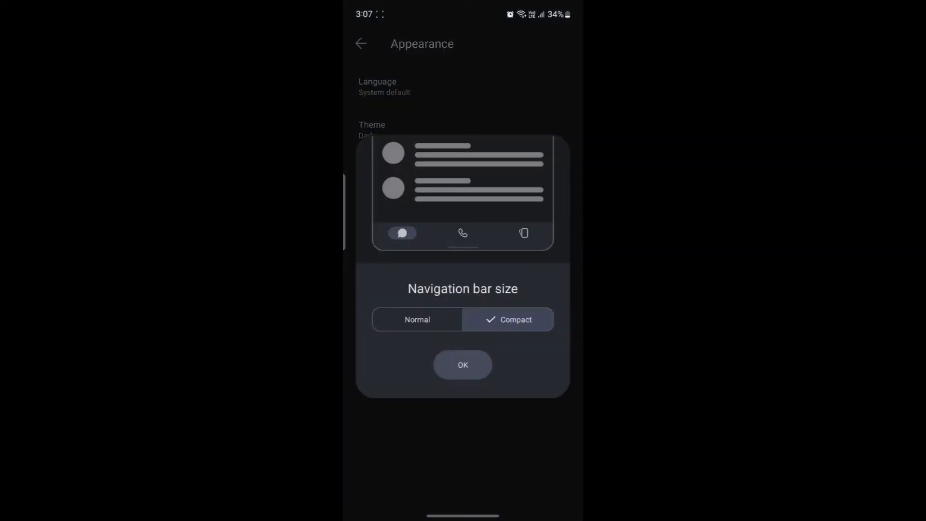
left_click(417, 319)
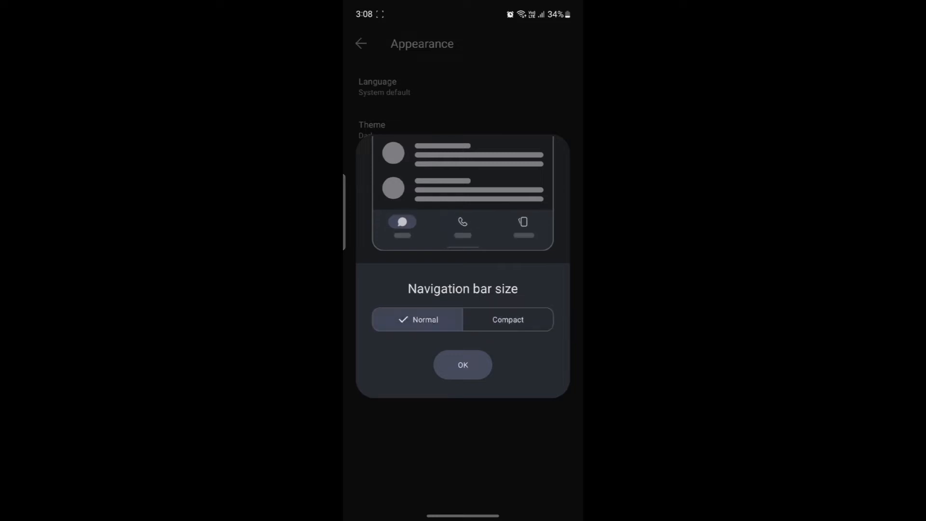
left_click(507, 319)
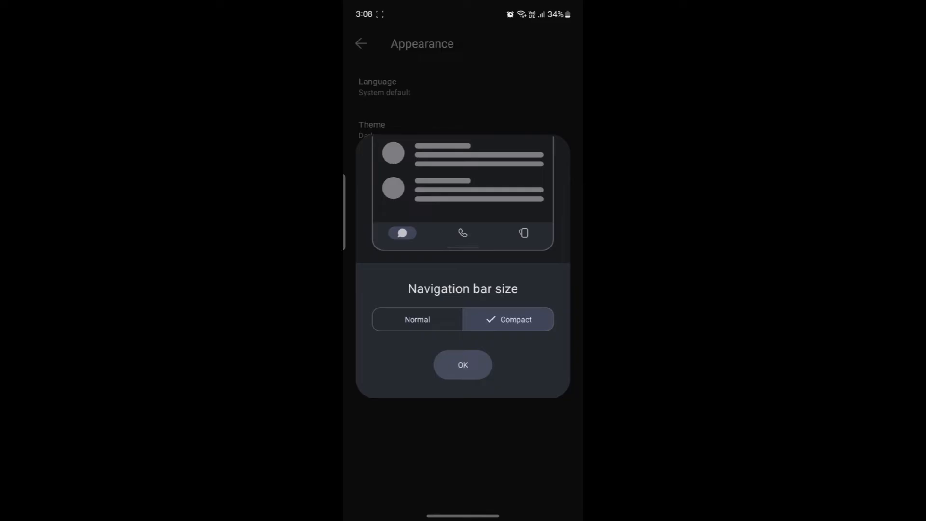
left_click(462, 364)
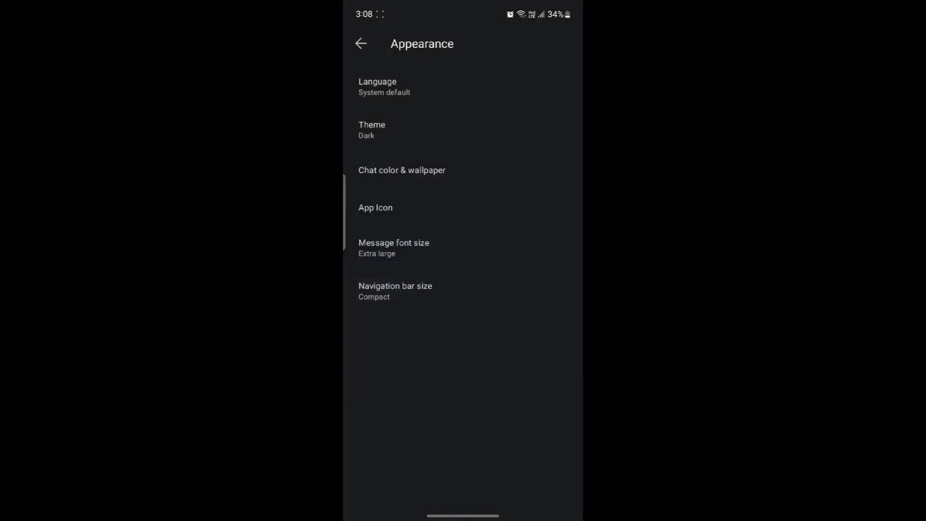
Step: Set the navigation bar size to Normal with labelled tabs
left_click(394, 290)
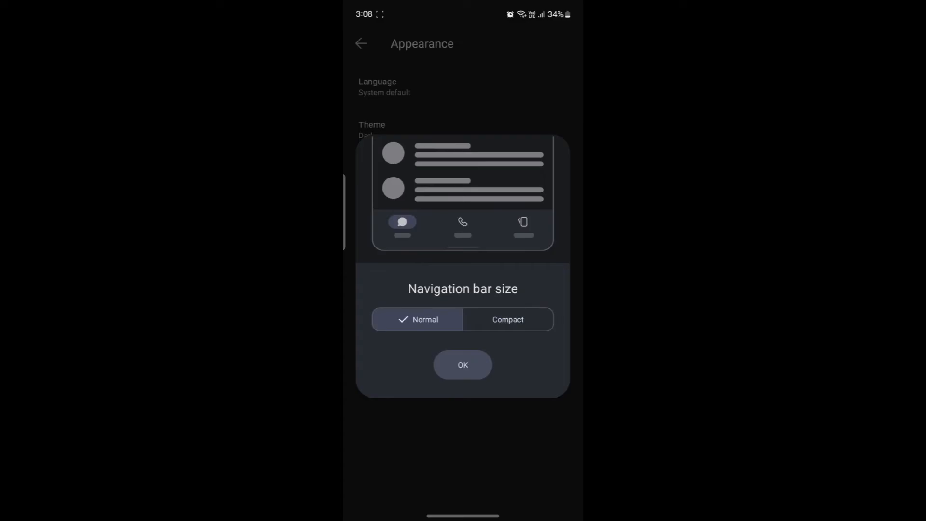
left_click(462, 365)
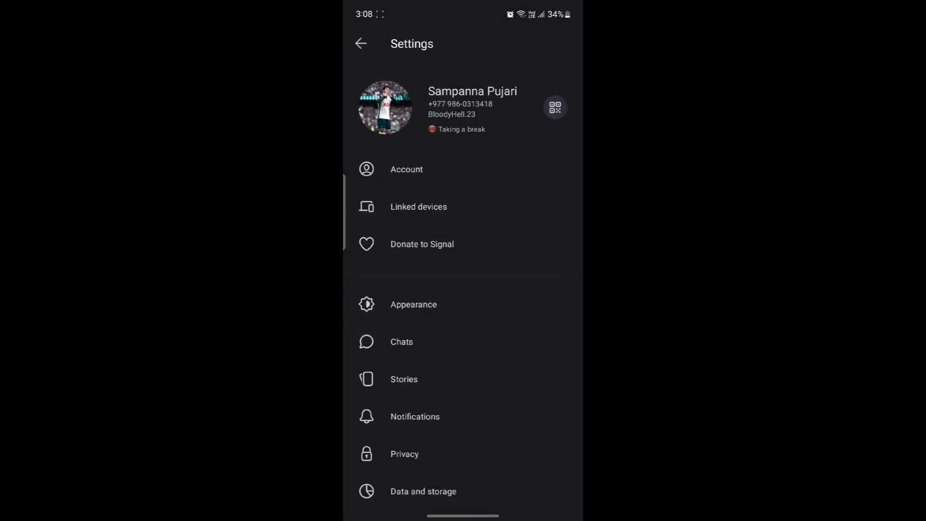
Step: View the chat list with labelled tabs, then return to Appearance settings
left_click(361, 43)
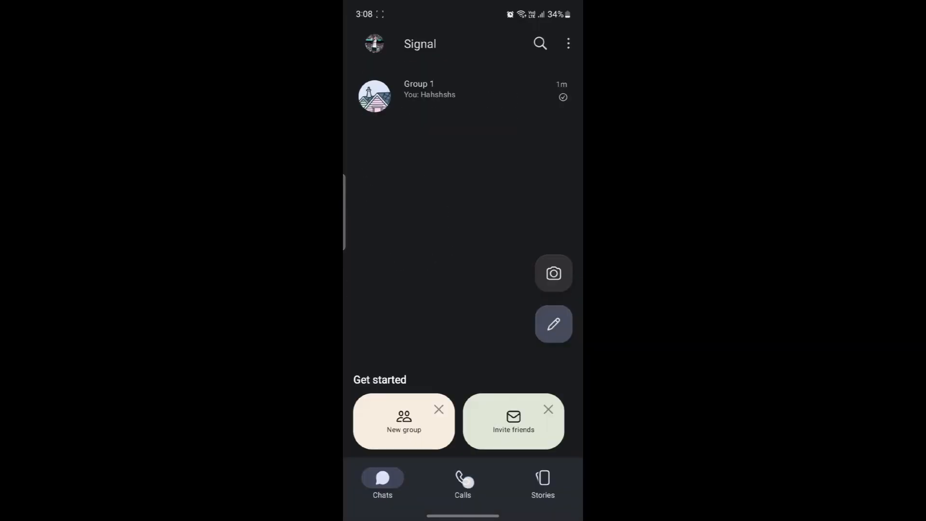
left_click(373, 44)
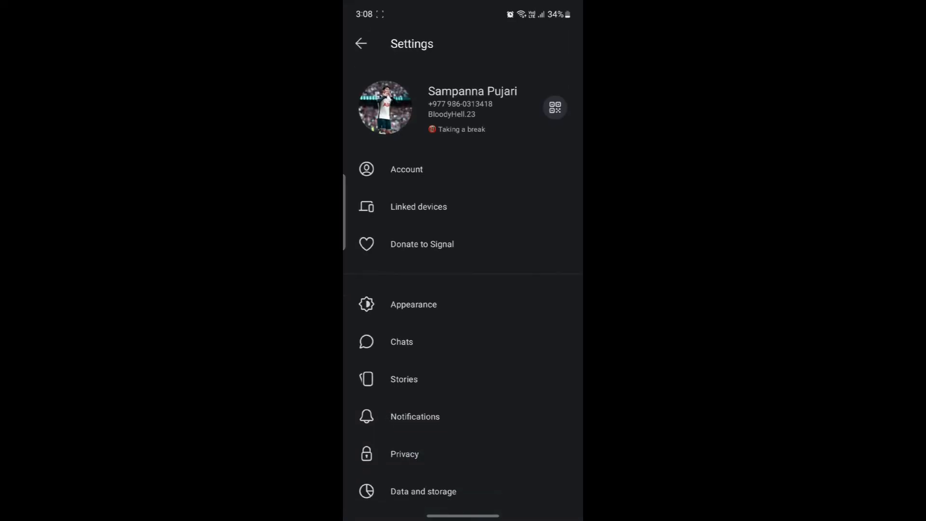
left_click(414, 304)
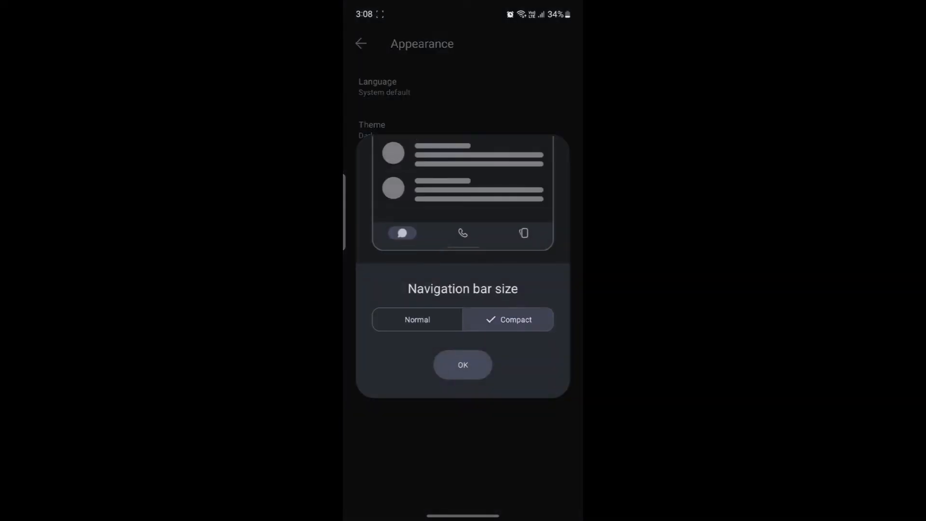
Step: Apply the Compact icon-only navigation bar, check the Chats tab, then exit to the home screen
left_click(462, 365)
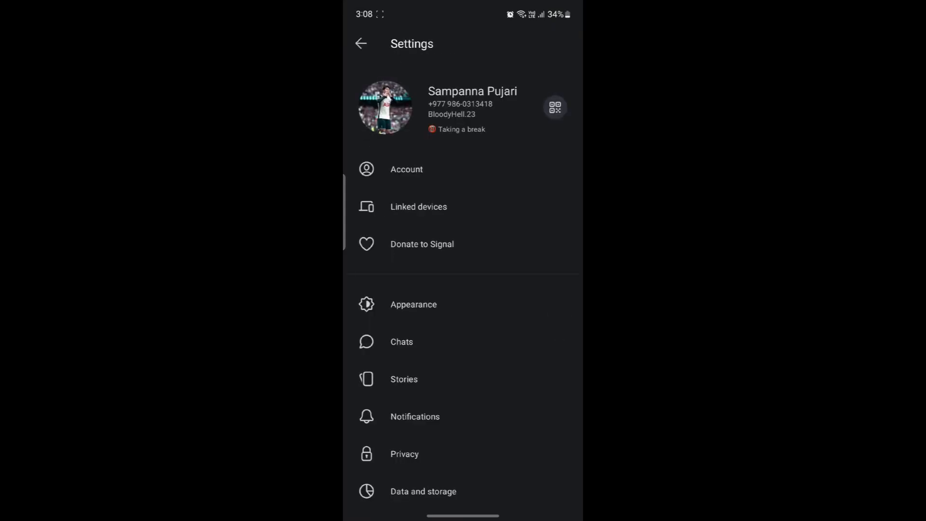
left_click(361, 43)
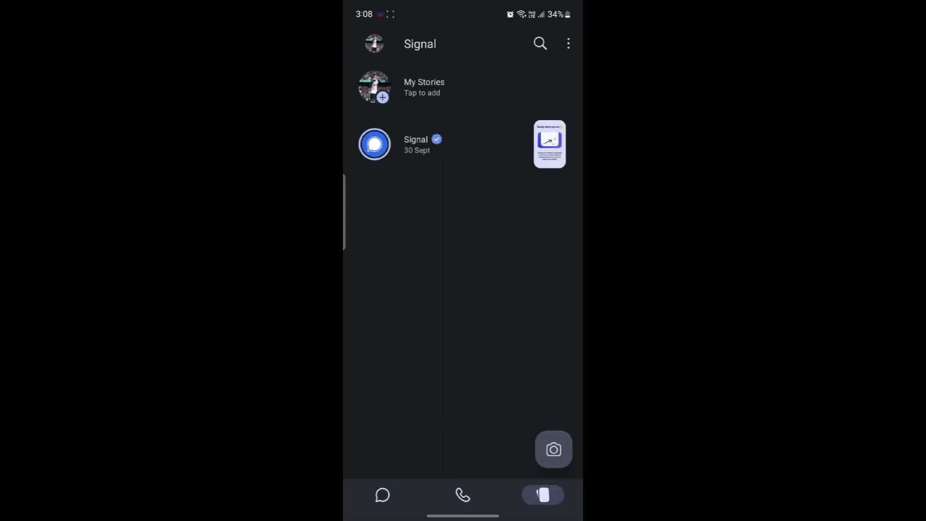
left_click(382, 493)
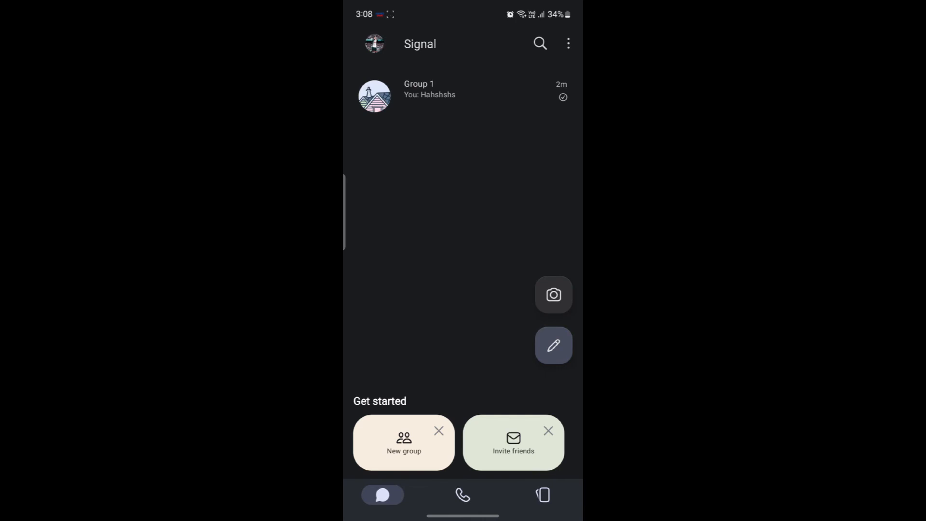
key("Home")
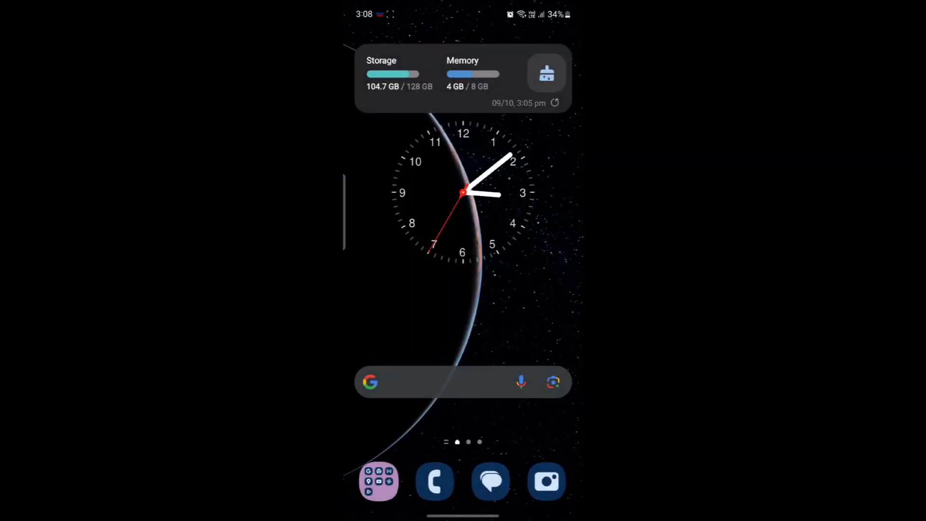